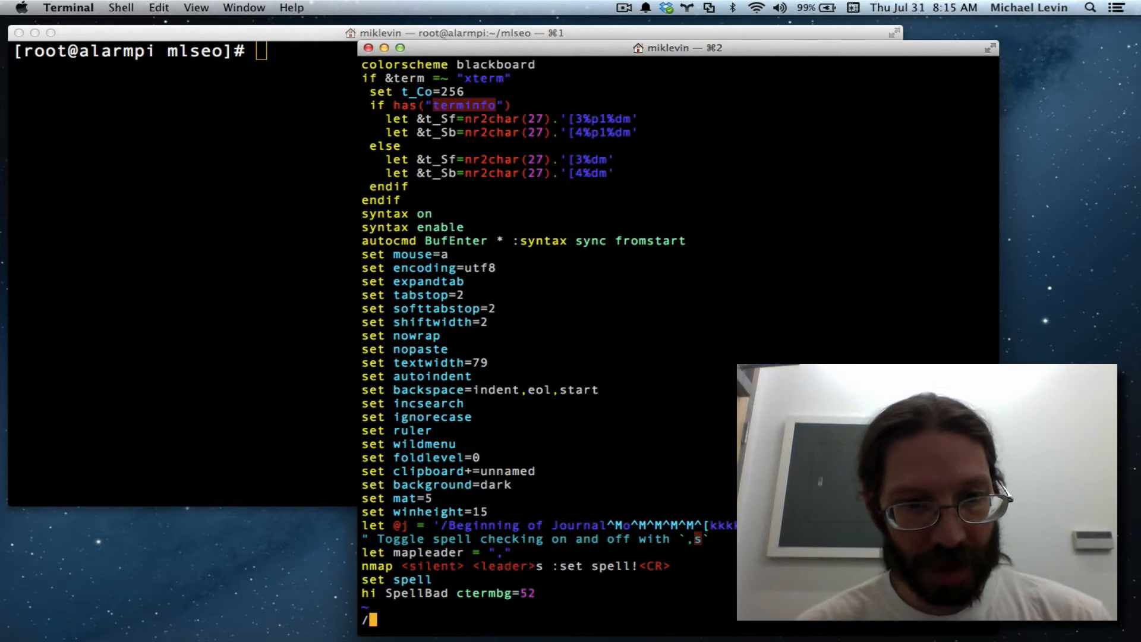
Search the old server's vimrc for 'syntax' to reach the start of the settings block
{"action": "type", "text": "syn"}
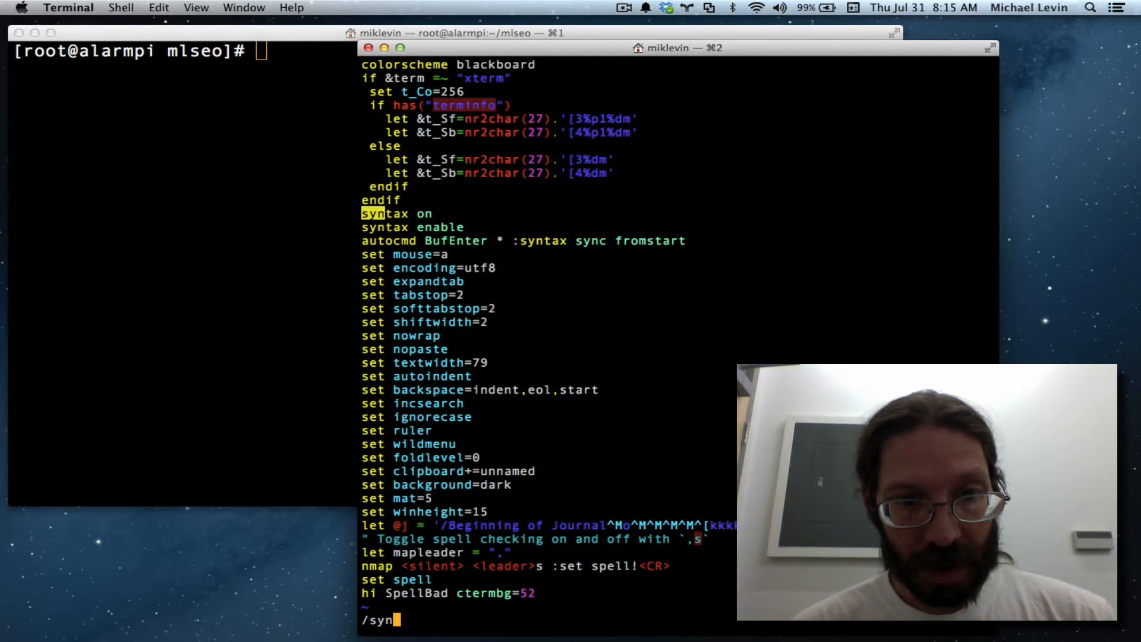
{"action": "type", "text": "ta"}
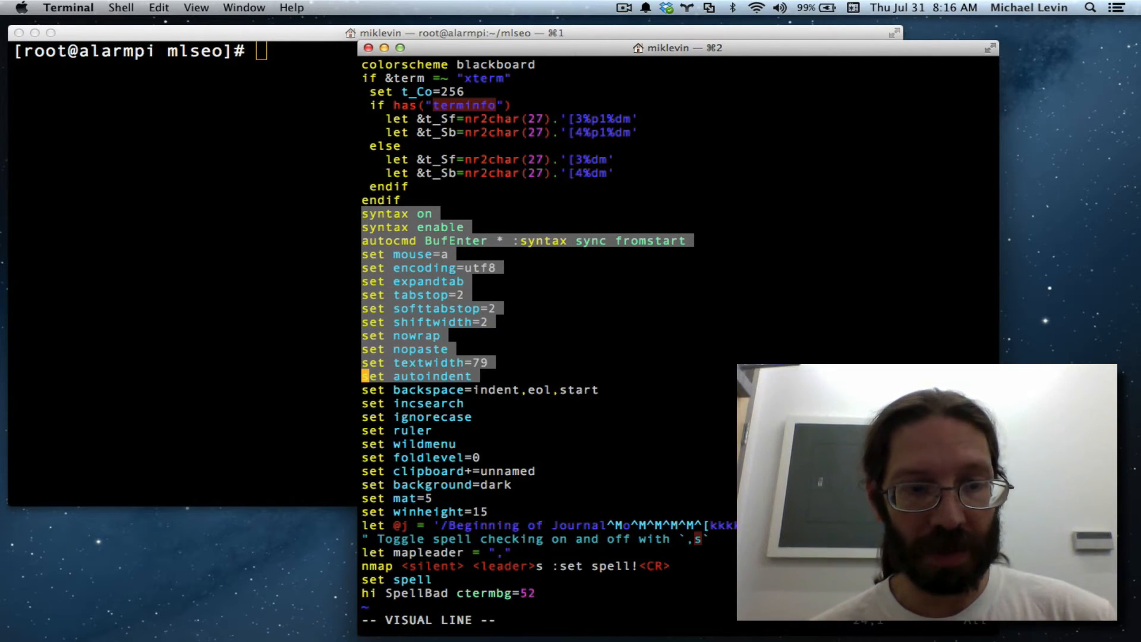
Leave the line-block selection so the full vimrc can be copied with the mouse
{"action": "key", "text": "Escape"}
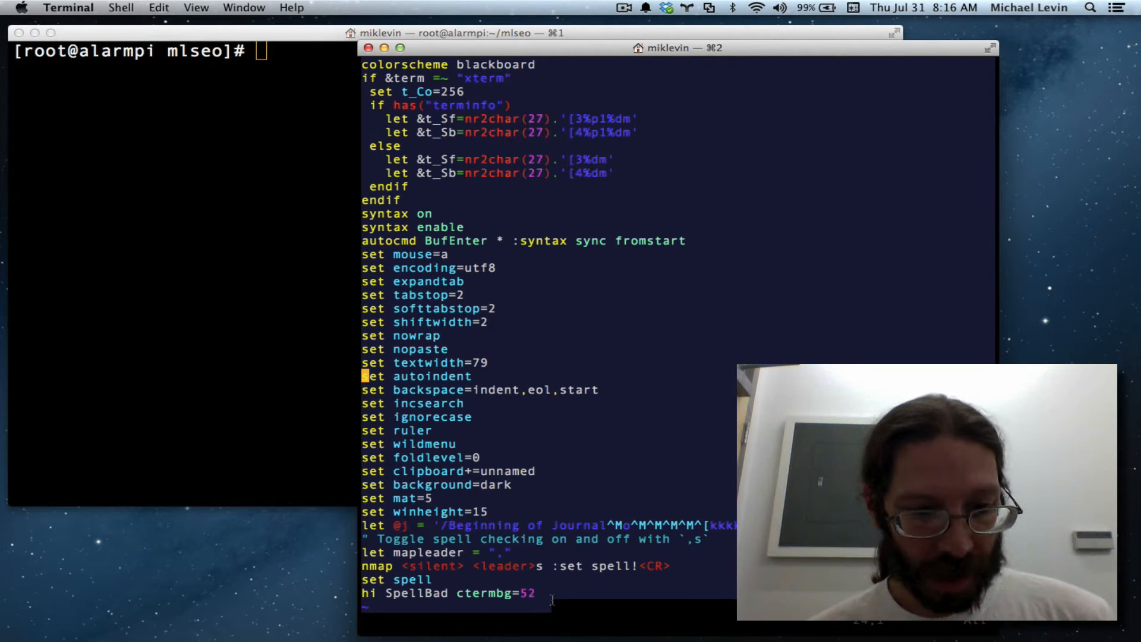
{"action": "mouse_move", "coordinate": [137, 455]}
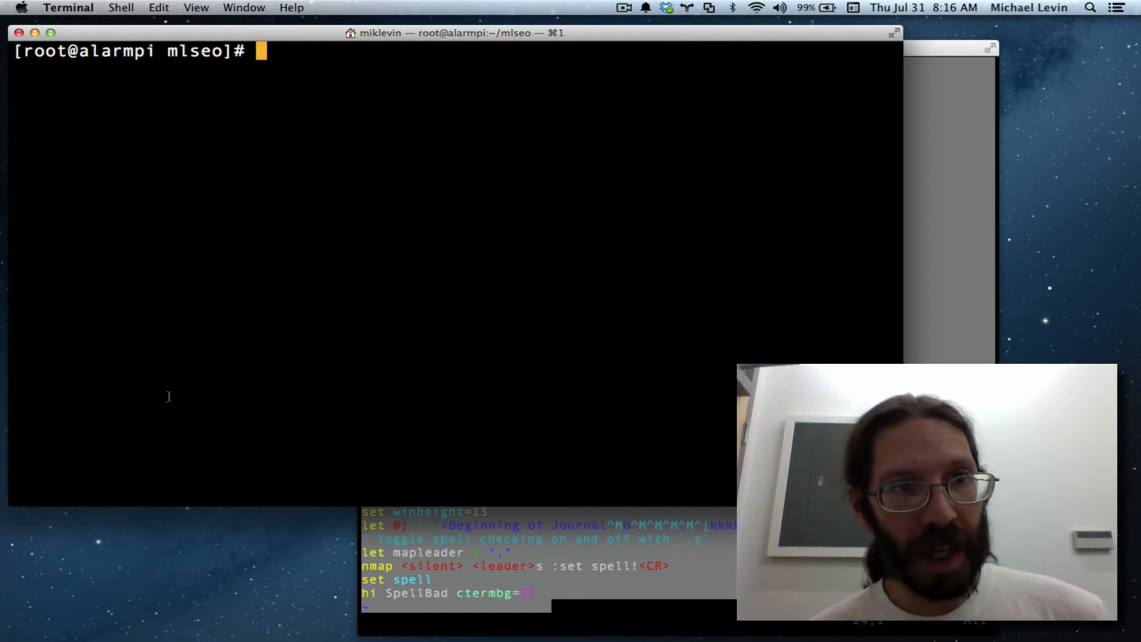
List the current folder, then cd .. up to root's home directory on the Pi
{"action": "type", "text": "ls"}
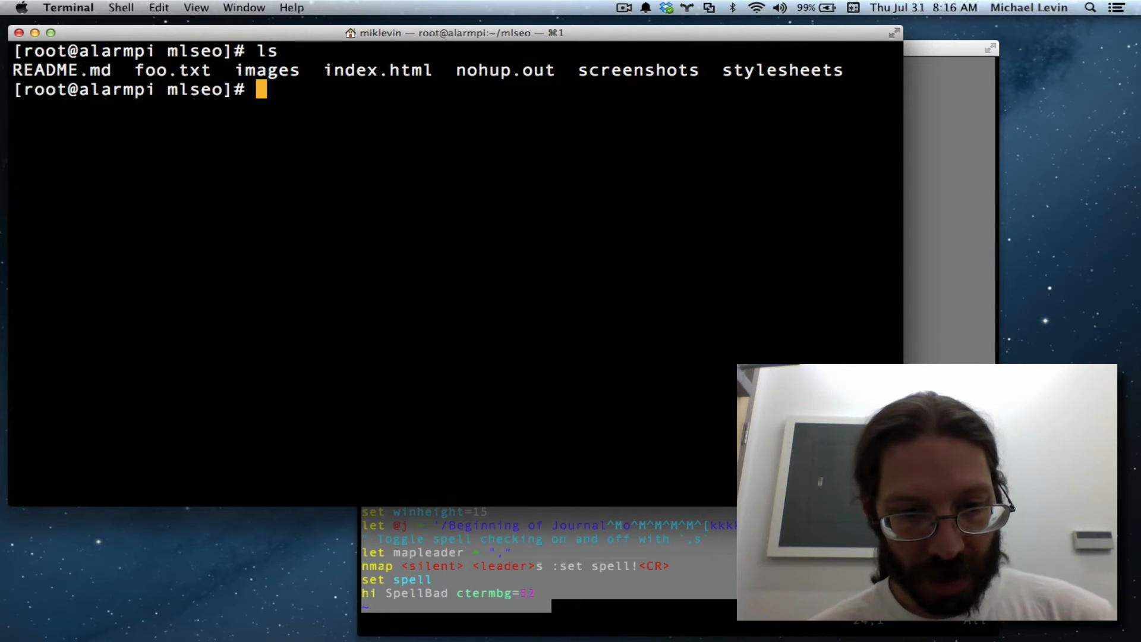
{"action": "type", "text": "cd"}
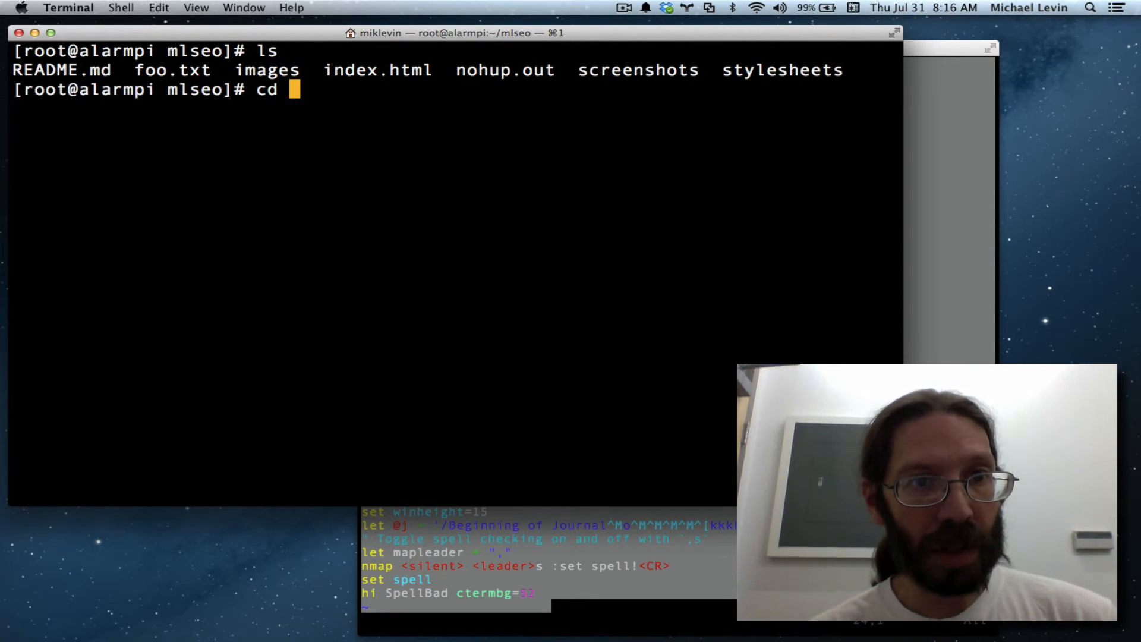
{"action": "type", "text": "~"}
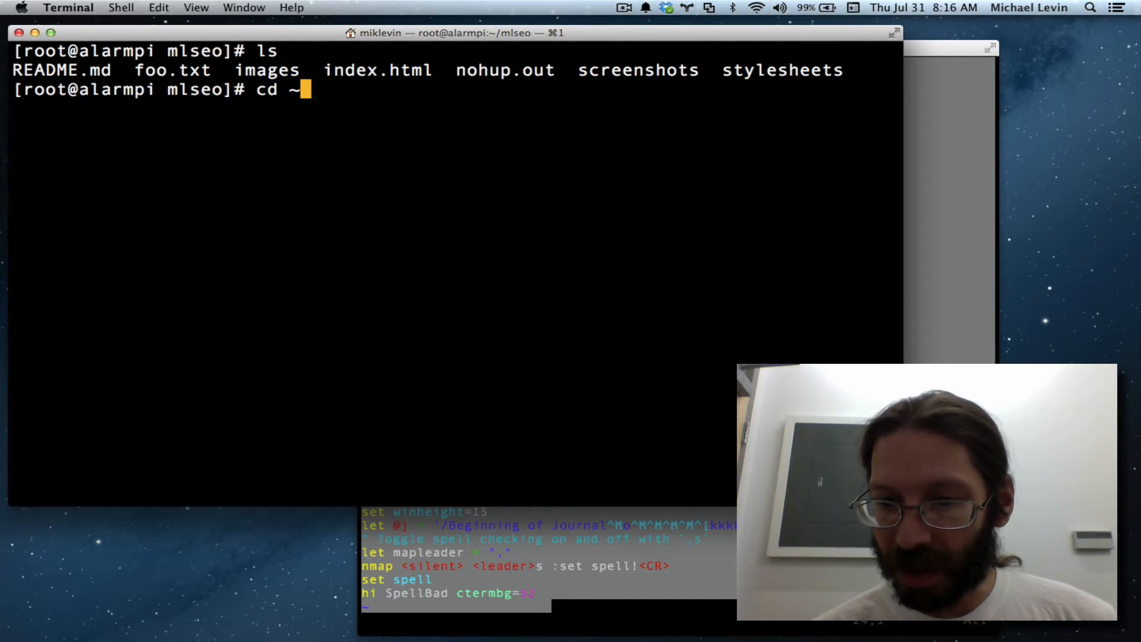
{"action": "key", "text": "Backspace"}
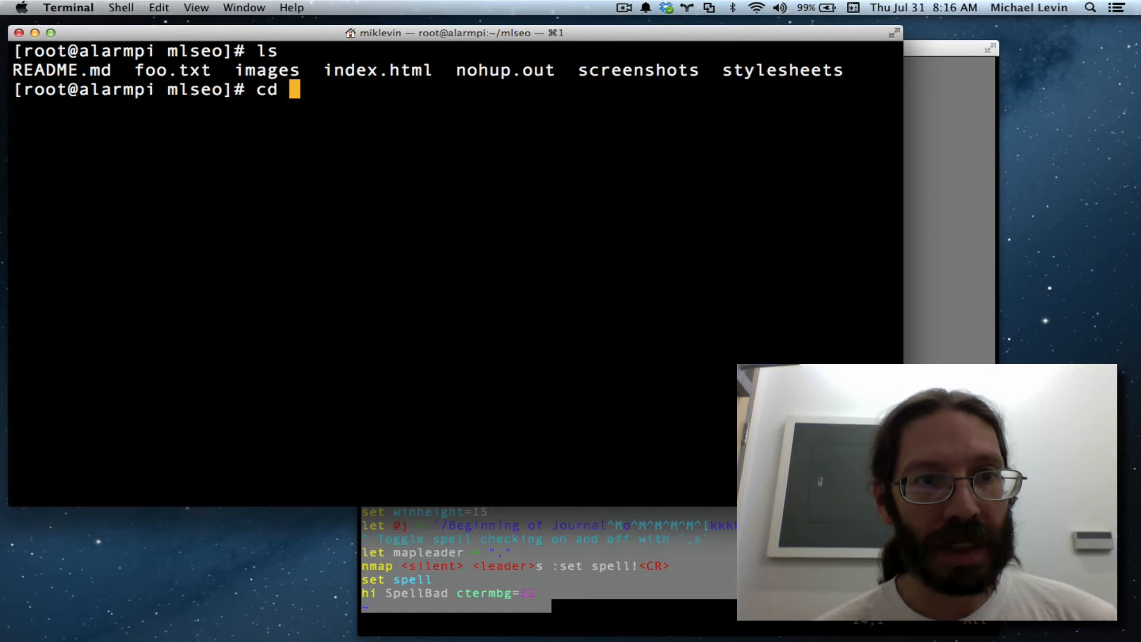
{"action": "type", "text": ".."}
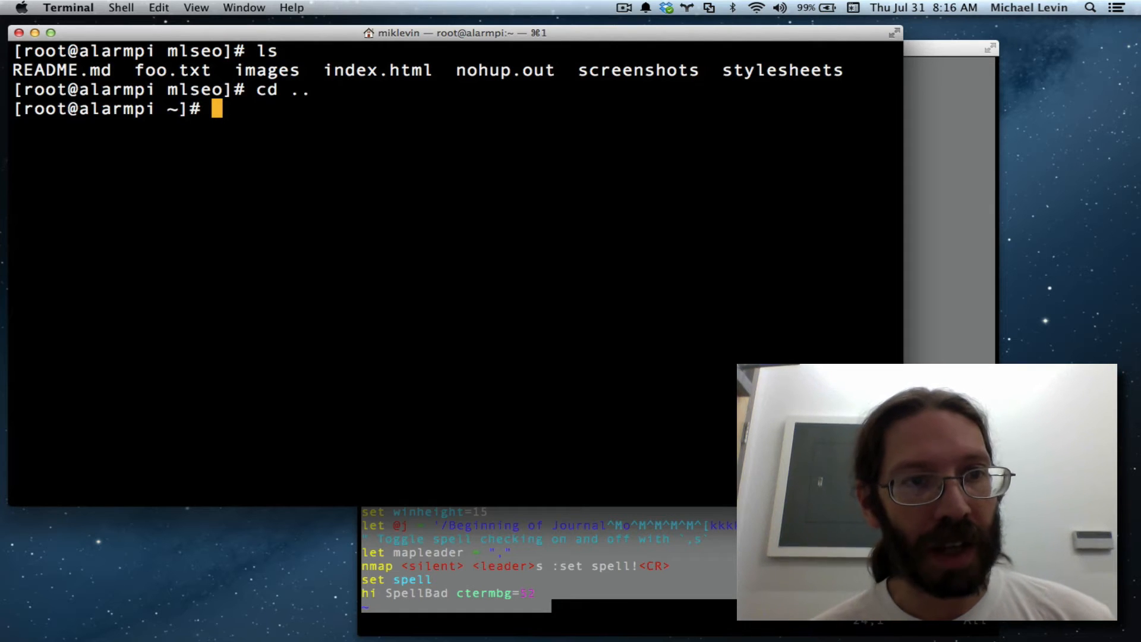
List root's home with ls -la, confirming no .vimrc exists yet
{"action": "type", "text": "ls"}
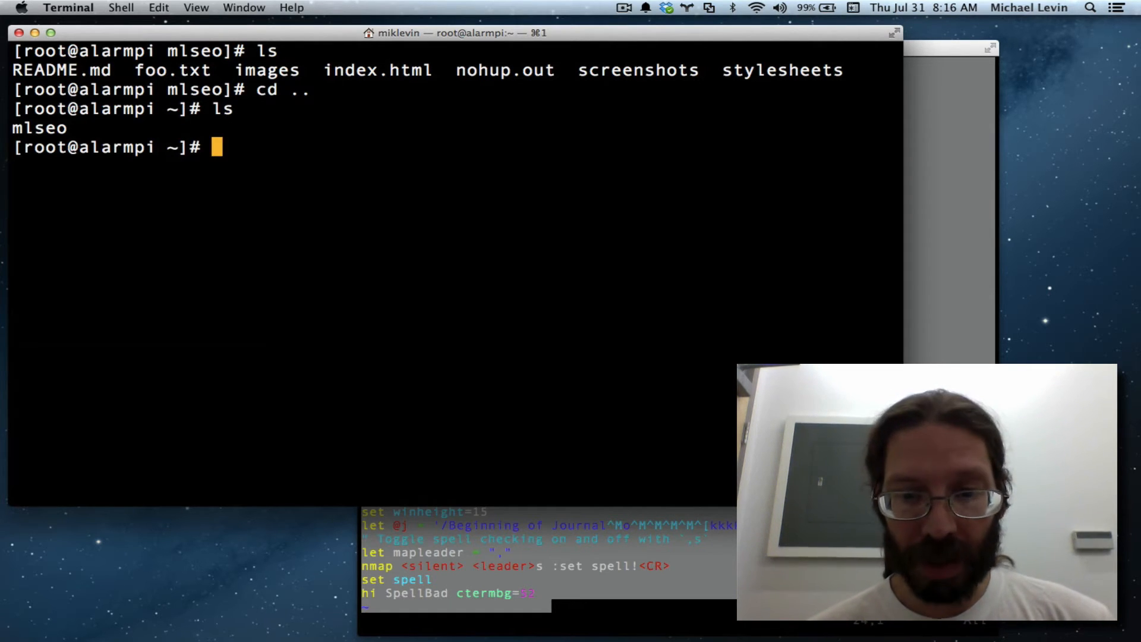
{"action": "type", "text": "ls"}
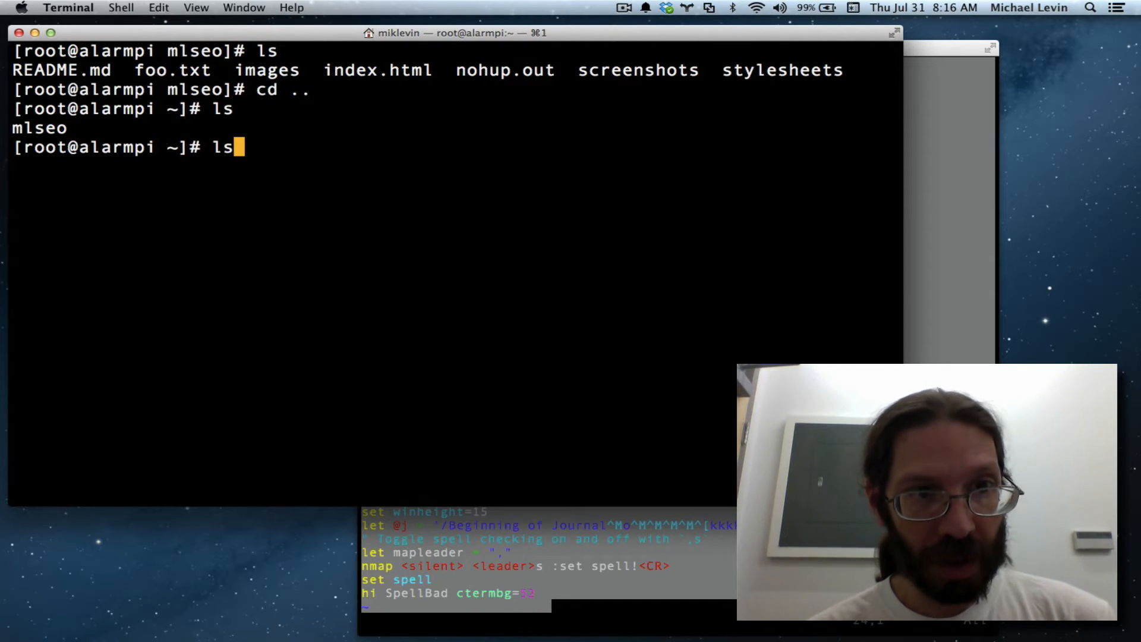
{"action": "type", "text": "-"}
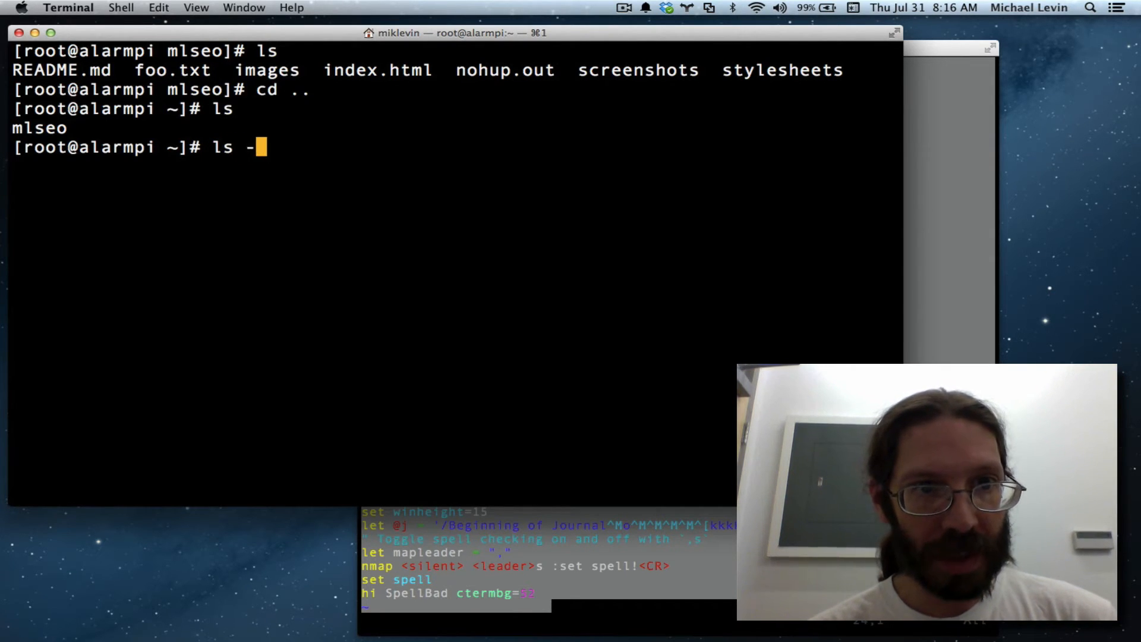
{"action": "type", "text": "la"}
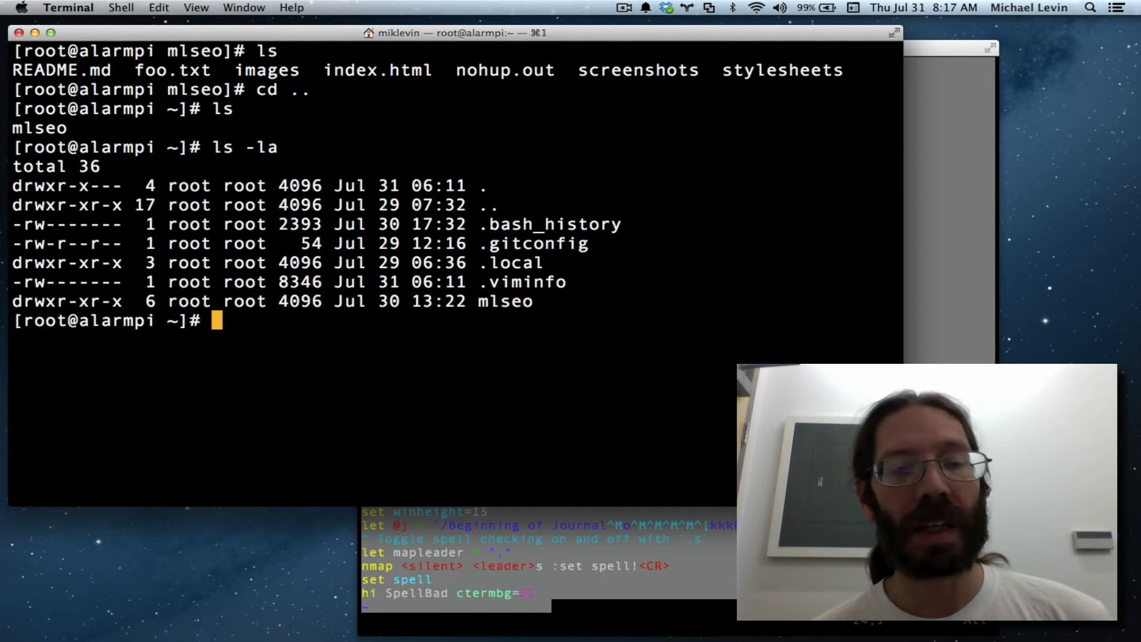
Start Vim on a new .vimrc in root's home directory on the Pi
{"action": "type", "text": "vi"}
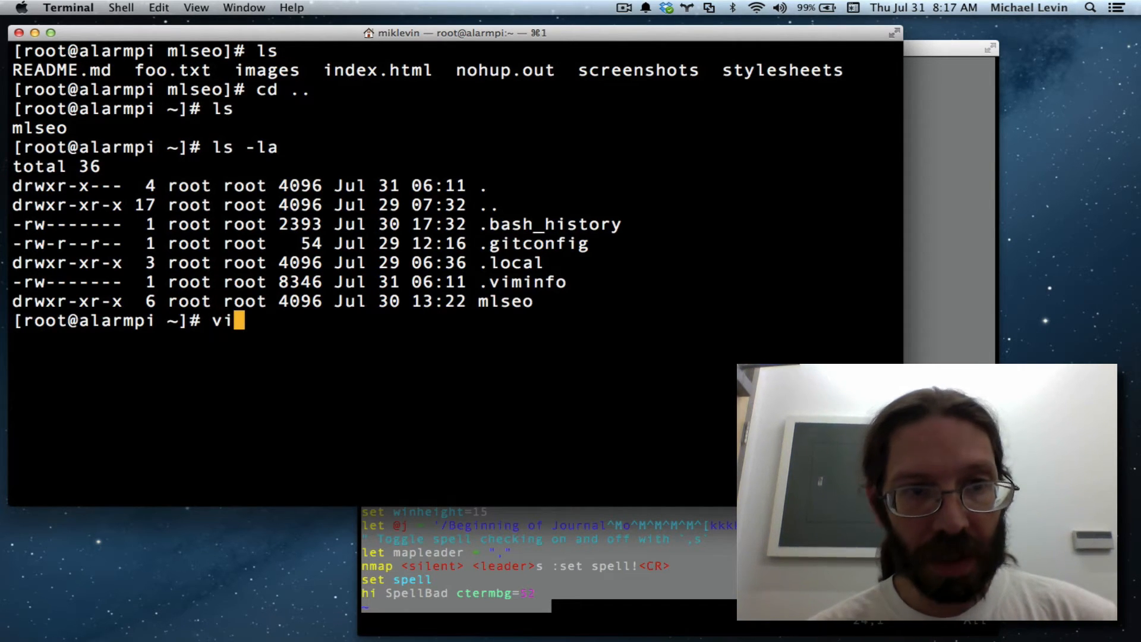
{"action": "type", "text": "m"}
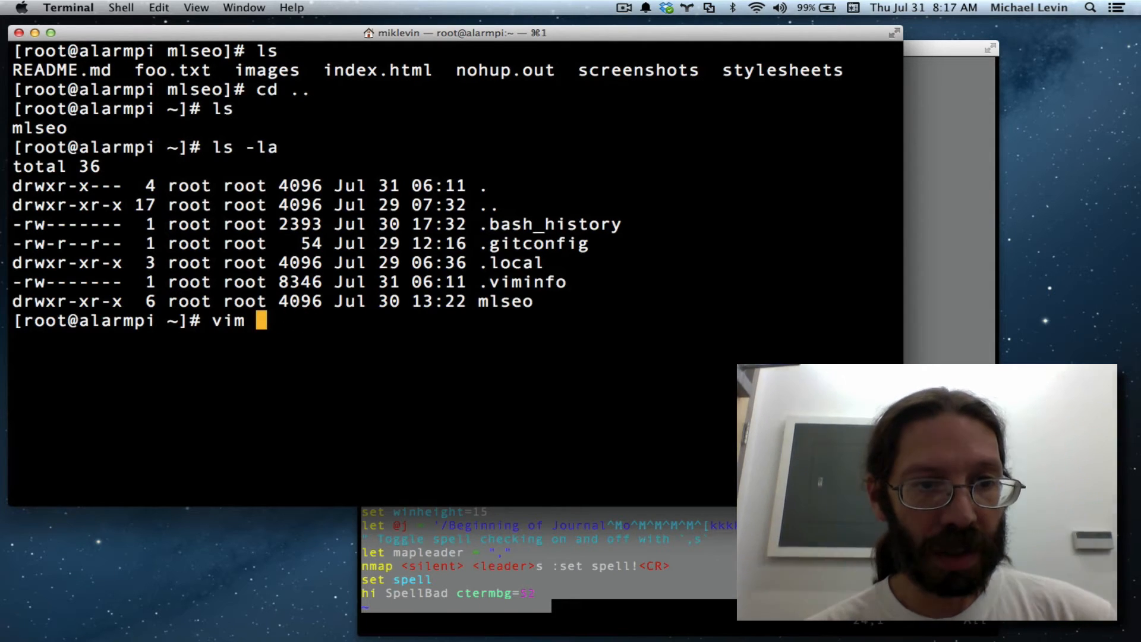
{"action": "type", "text": ".vimrc"}
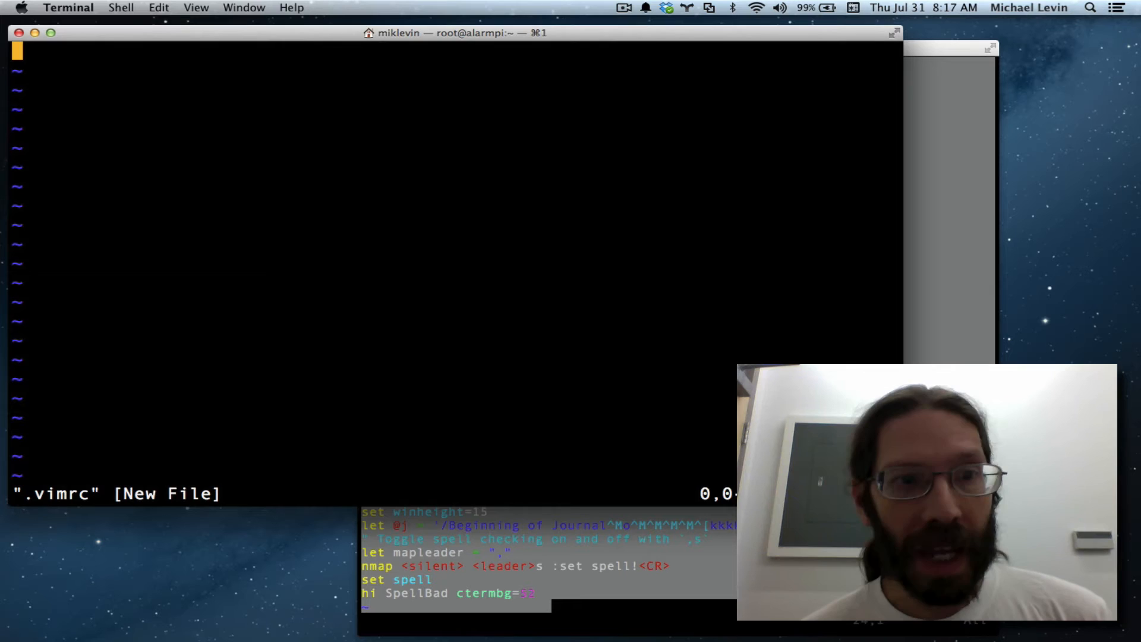
{"action": "key", "text": "i"}
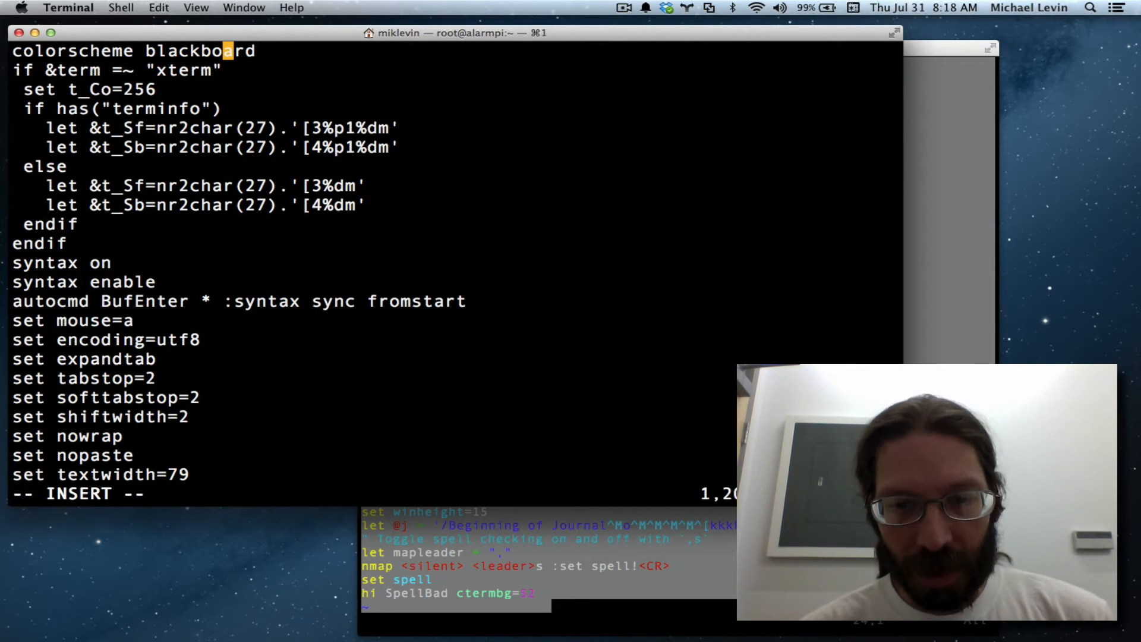
{"action": "key", "text": "Escape"}
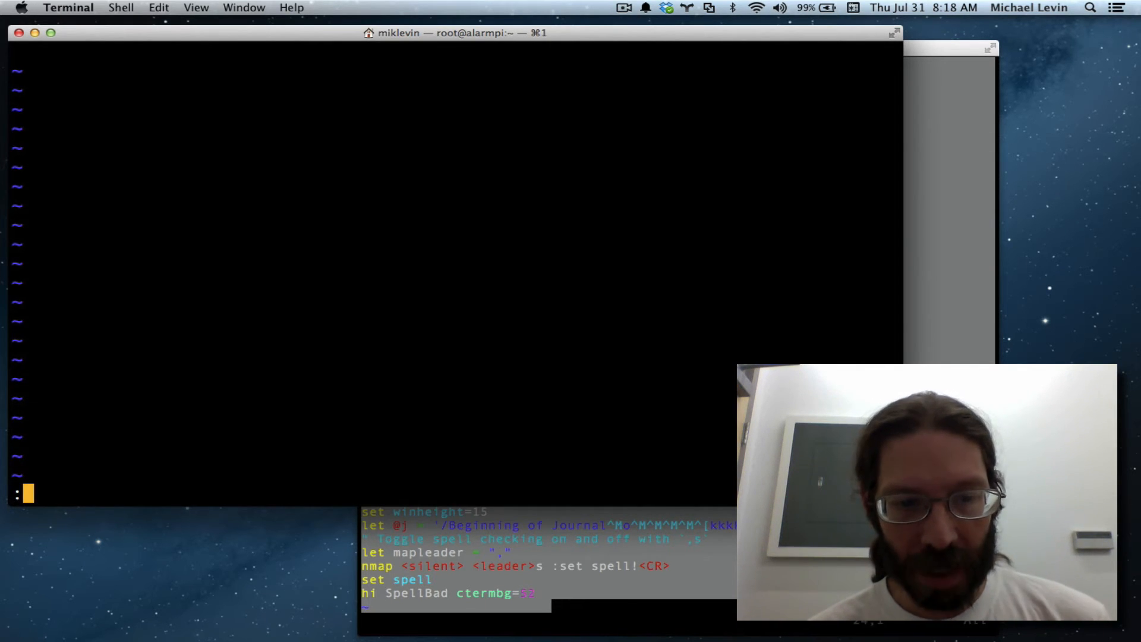
Enable :set paste and paste the old server's settings into .vimrc, then leave insert mode
{"action": "type", "text": ":set pas"}
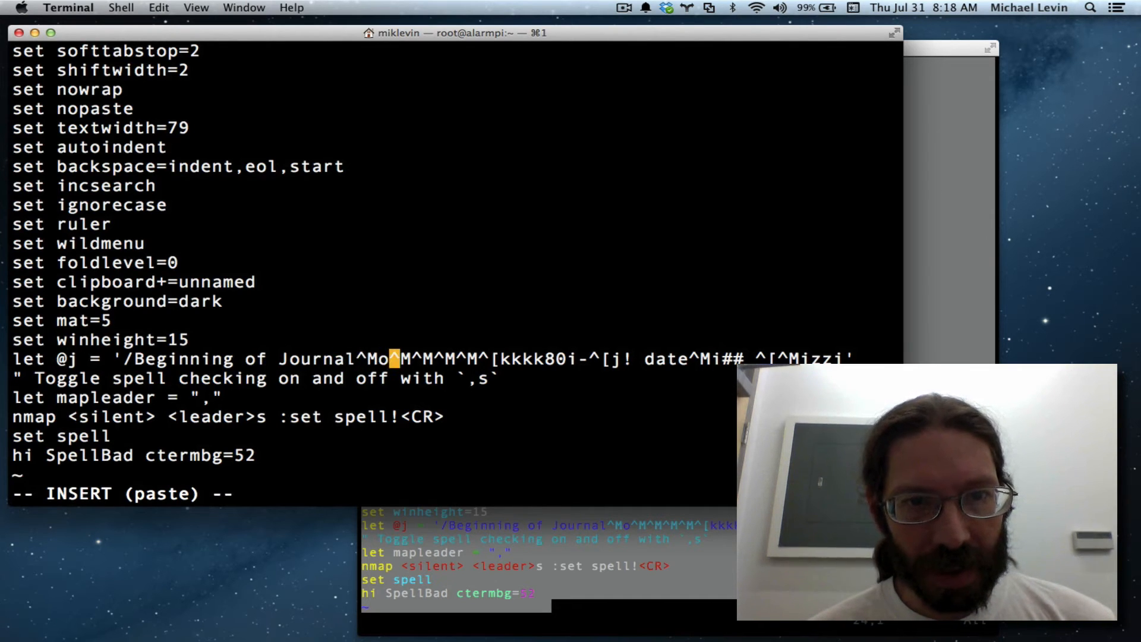
{"action": "key", "text": "Right"}
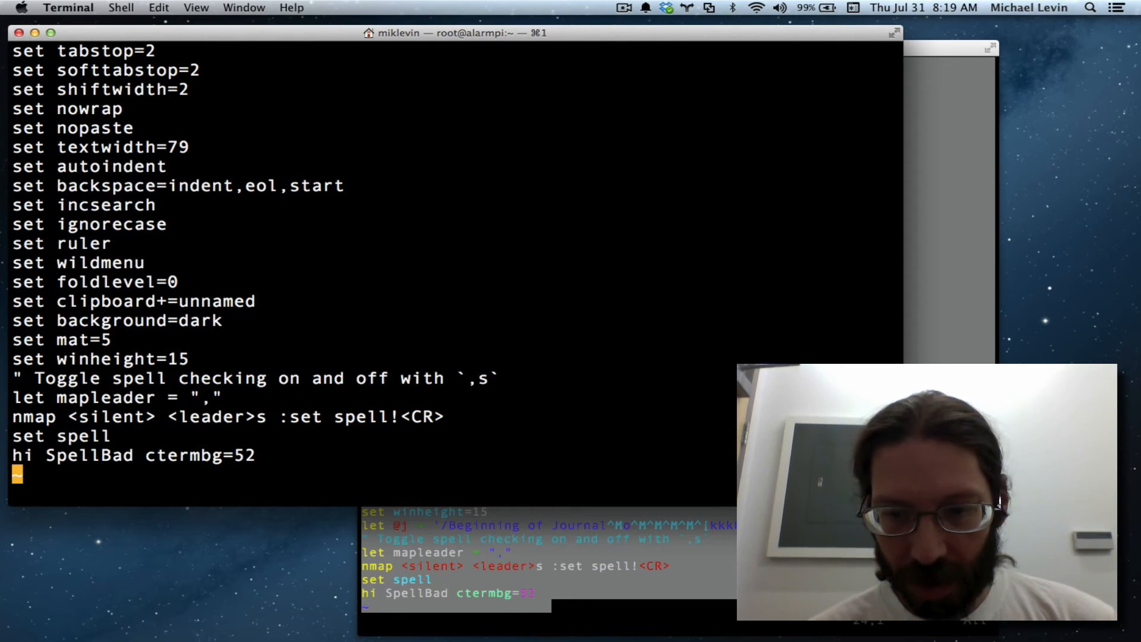
Write the pasted .vimrc contents to disk with :w
{"action": "type", "text": ":w"}
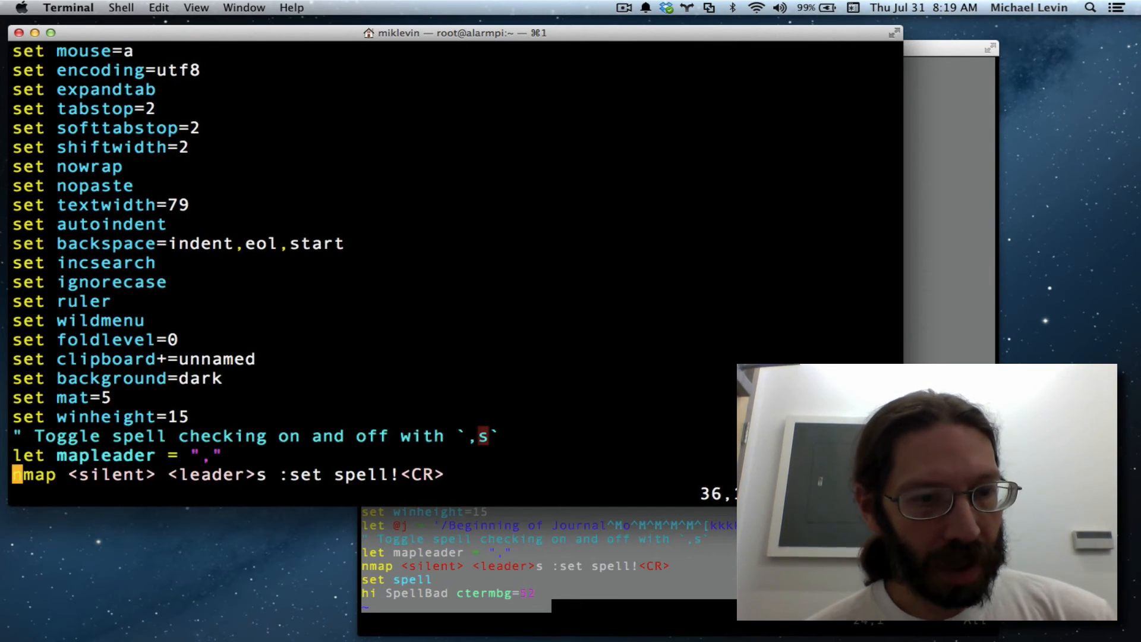
Quit Vim with :q so .vimrc can be reopened and checked
{"action": "type", "text": ":q"}
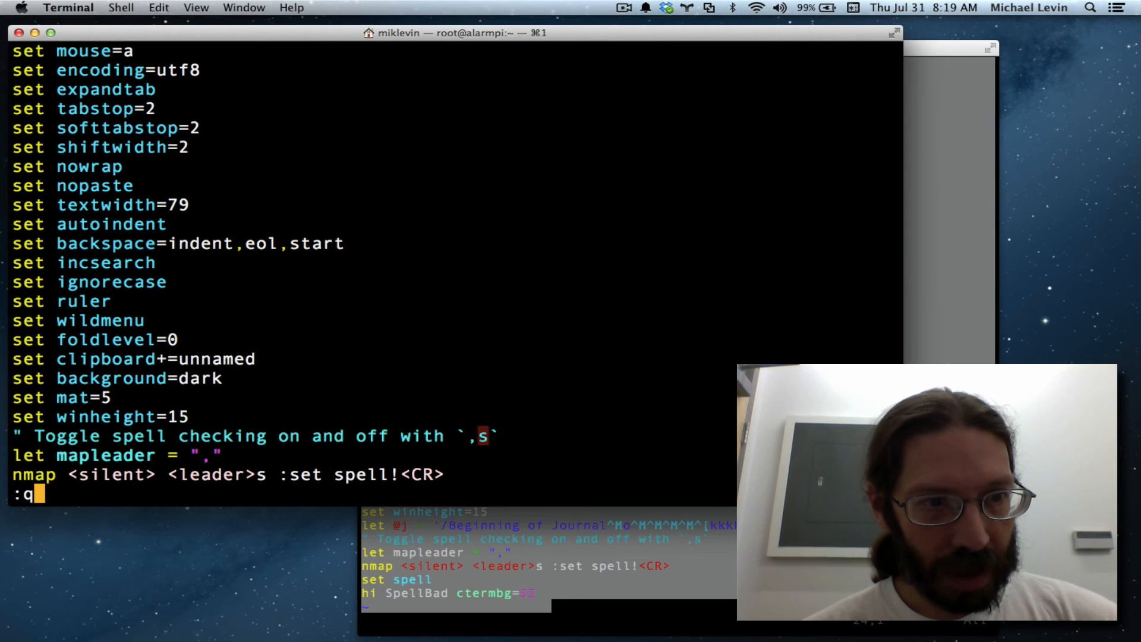
{"action": "key", "text": "Return"}
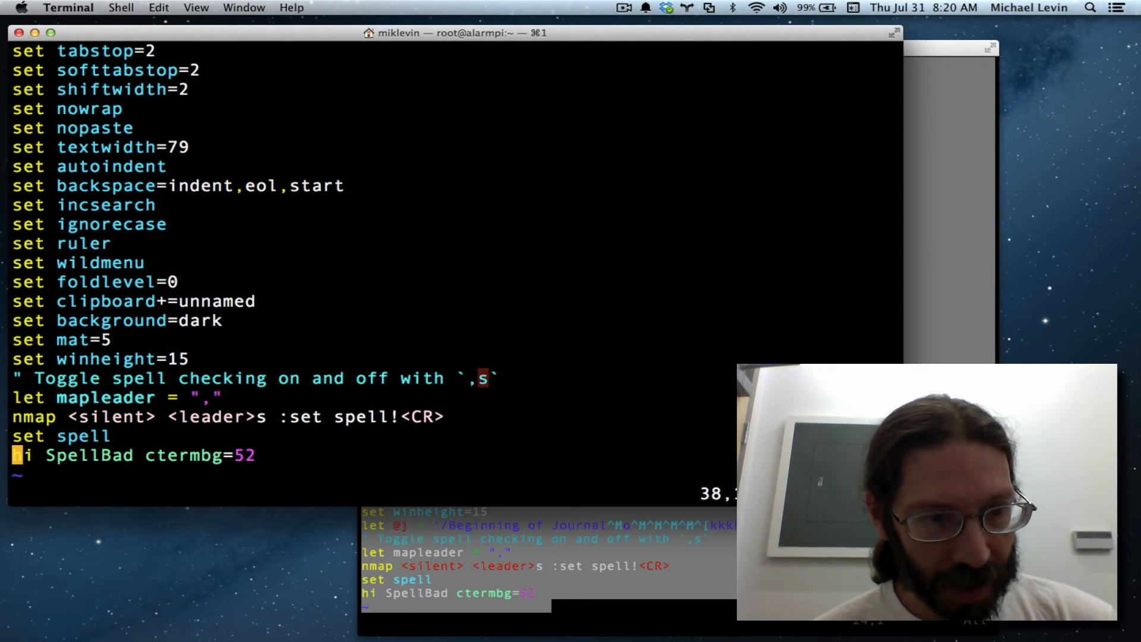
Save the fixed .vimrc and quit Vim back to the Pi shell
{"action": "type", "text": ":w"}
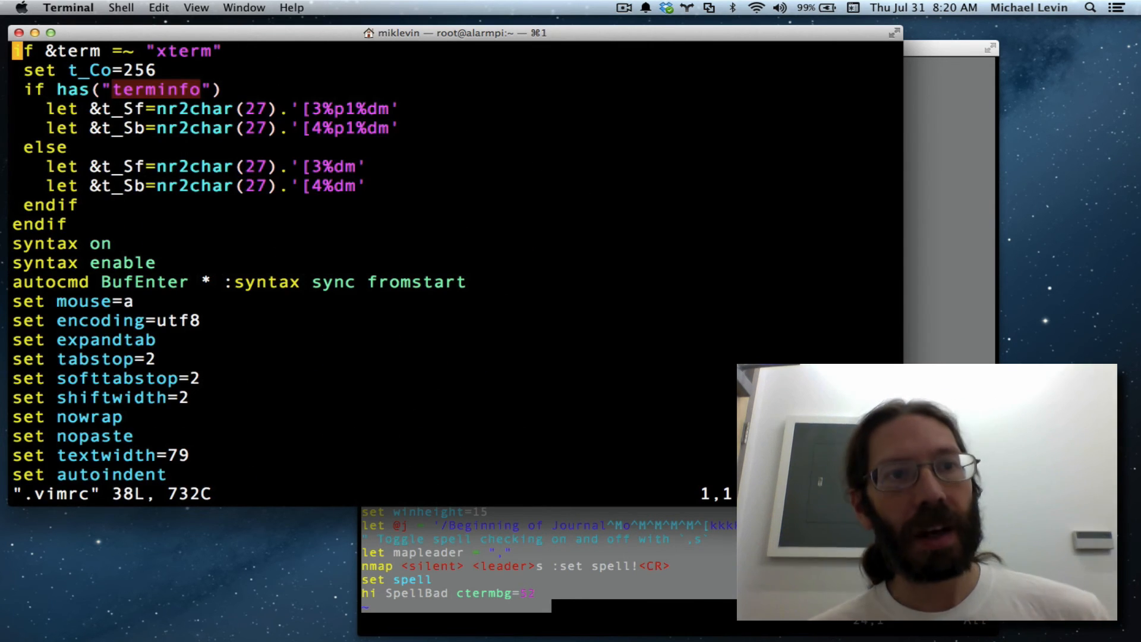
{"action": "type", "text": ":q"}
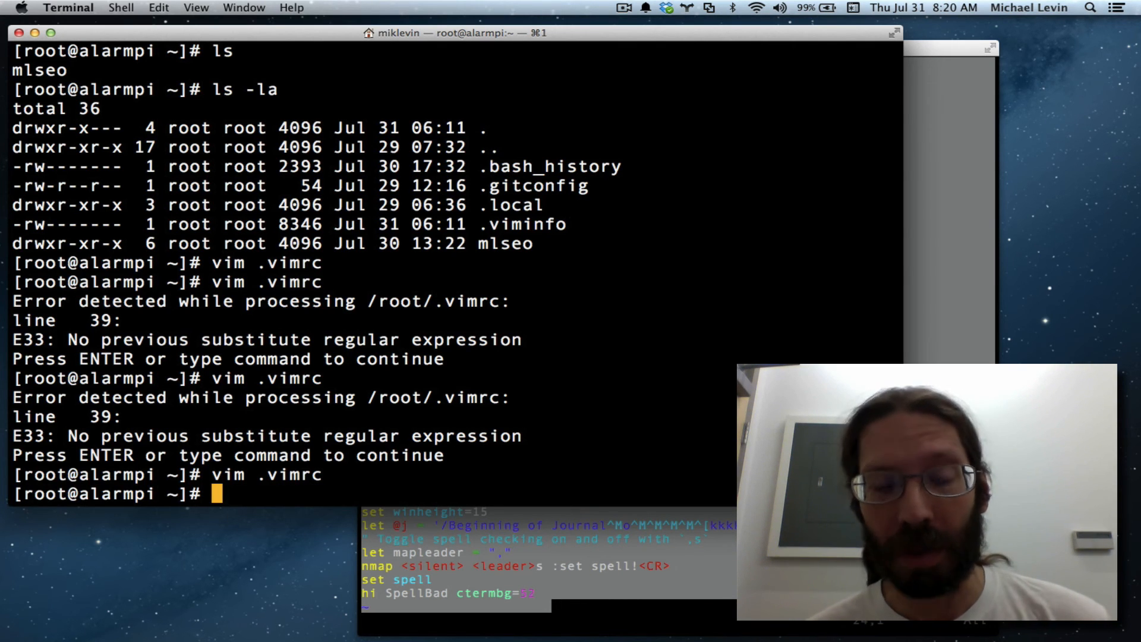
Move into the mlseo folder and start opening index.html in Vim
{"action": "type", "text": "c"}
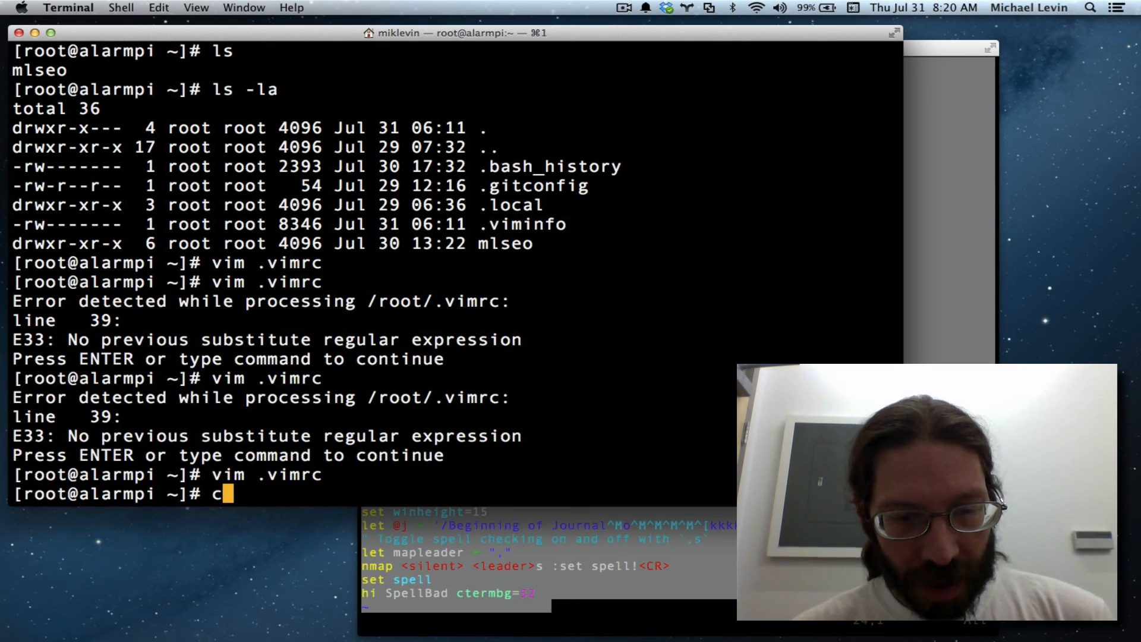
{"action": "type", "text": "d mlseo/"}
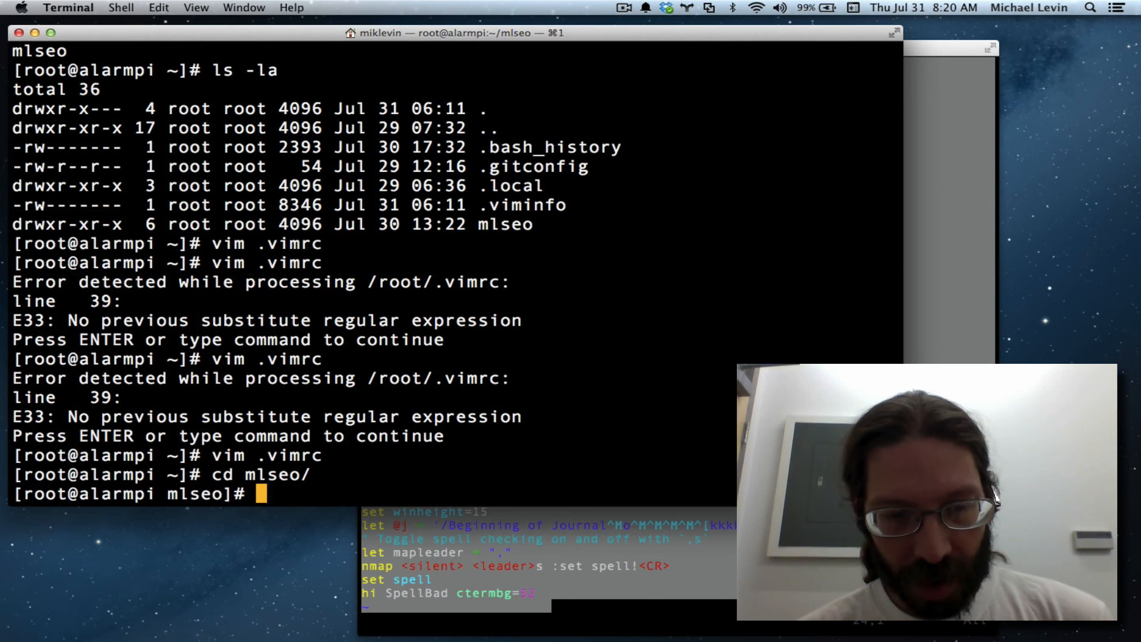
{"action": "type", "text": "vim index.html"}
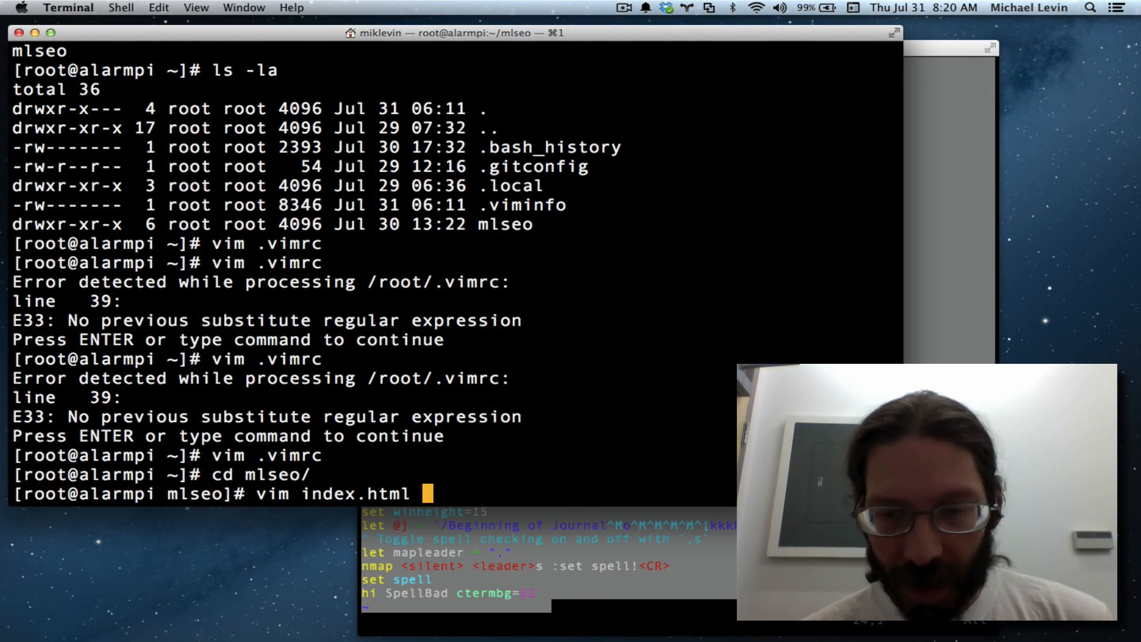